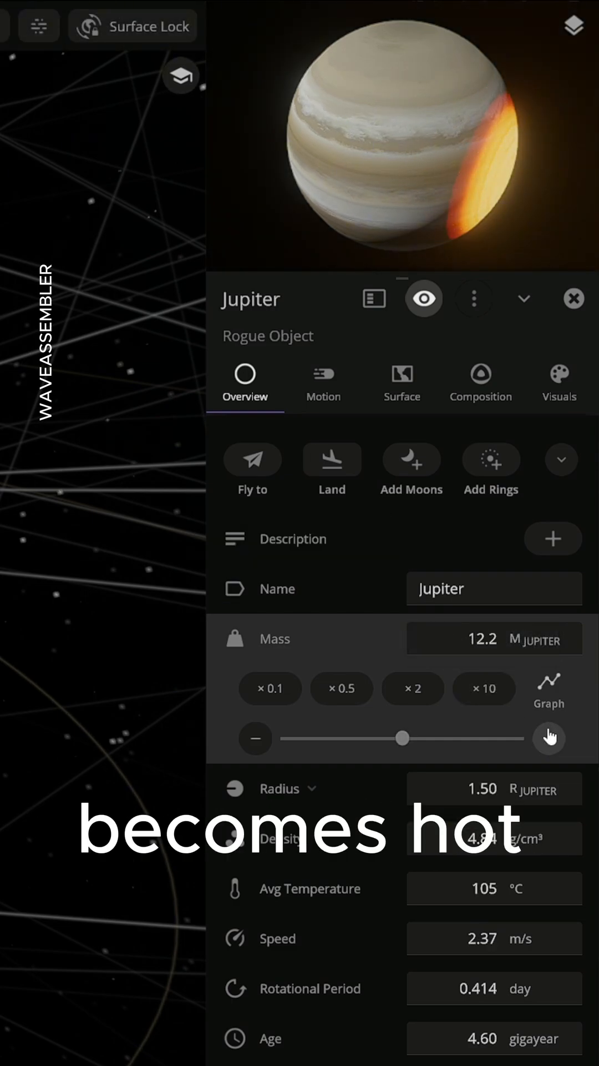
# Step: Double Jupiter's mass from 12.2 to 24.7 Jupiter masses using the ×2 control
pyautogui.click(412, 687)
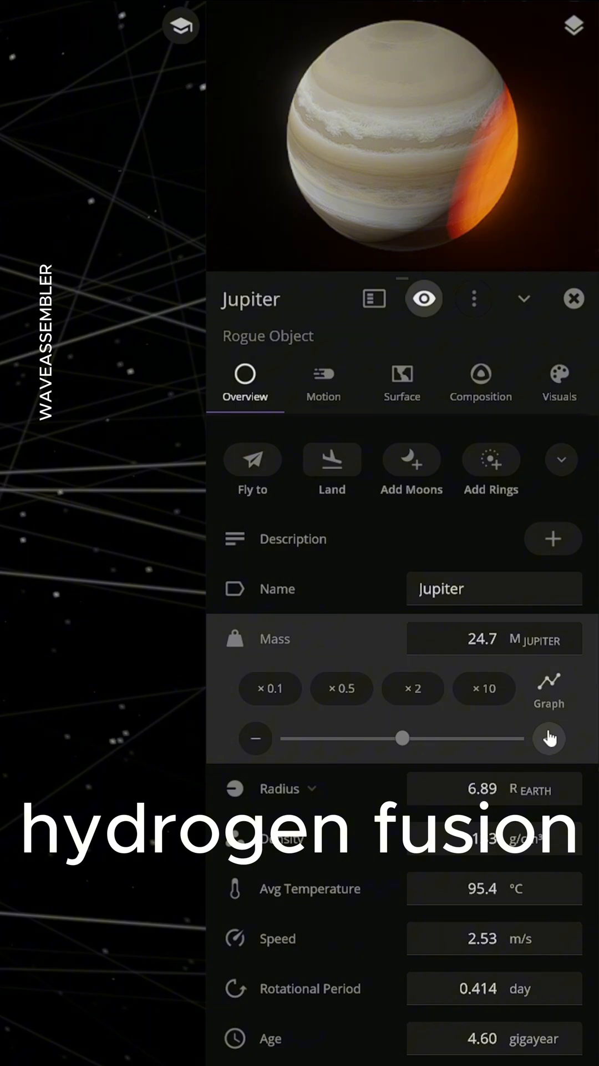